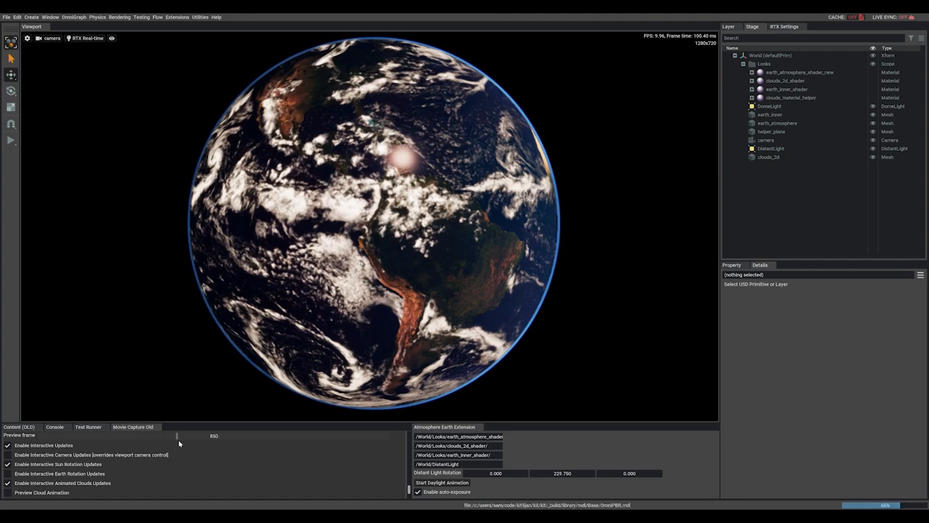
- Scrub the cloud-animation preview forward to about frame 1174, then back to frame 288
{"action": "left_click_drag", "start_coordinate": [176, 435], "coordinate": [240, 436]}
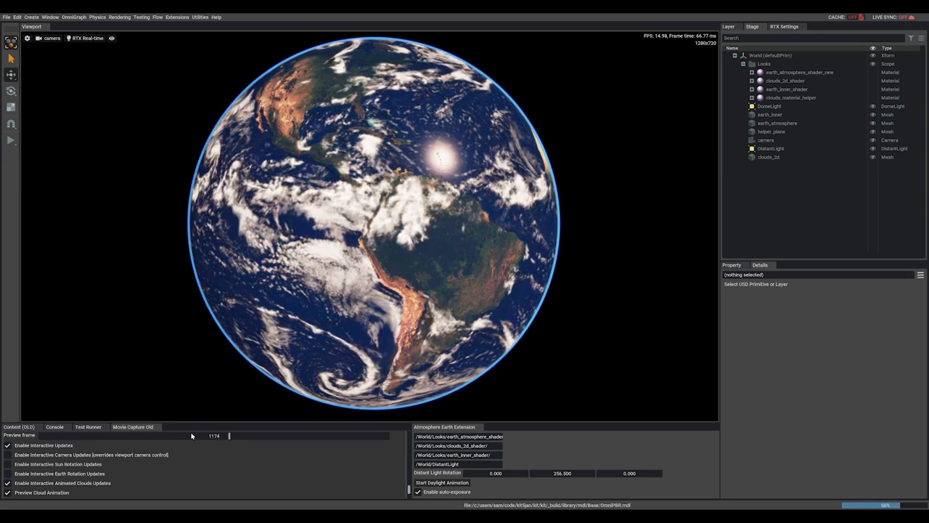
{"action": "left_click_drag", "start_coordinate": [229, 436], "coordinate": [86, 436]}
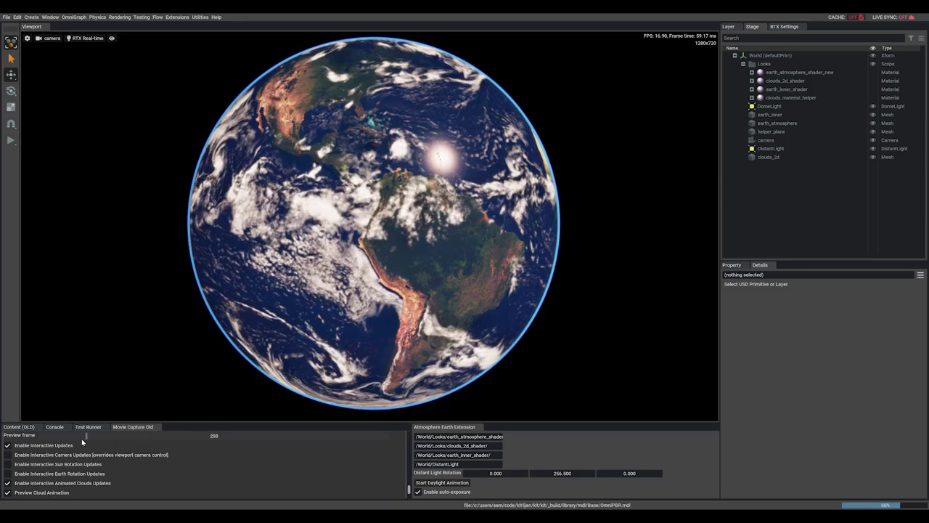